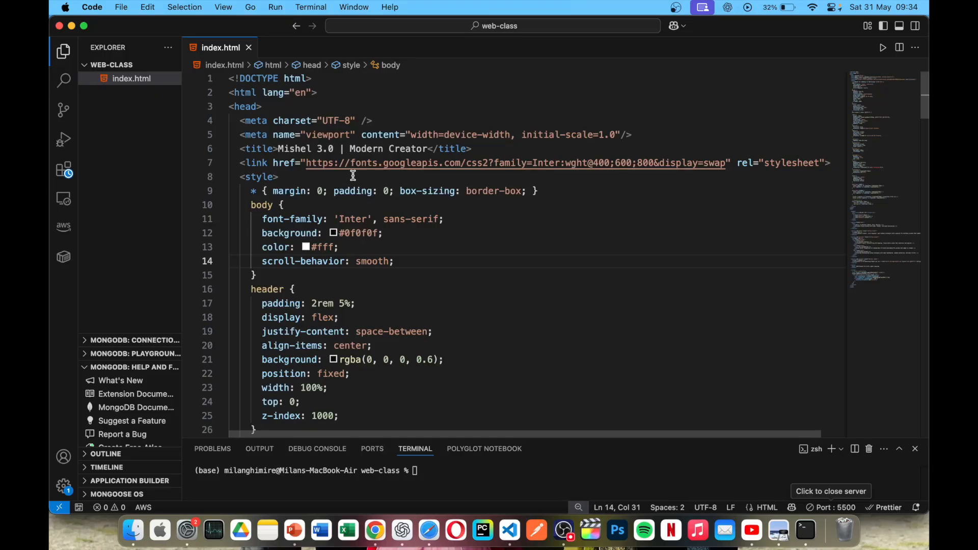
mouse_move(63, 139)
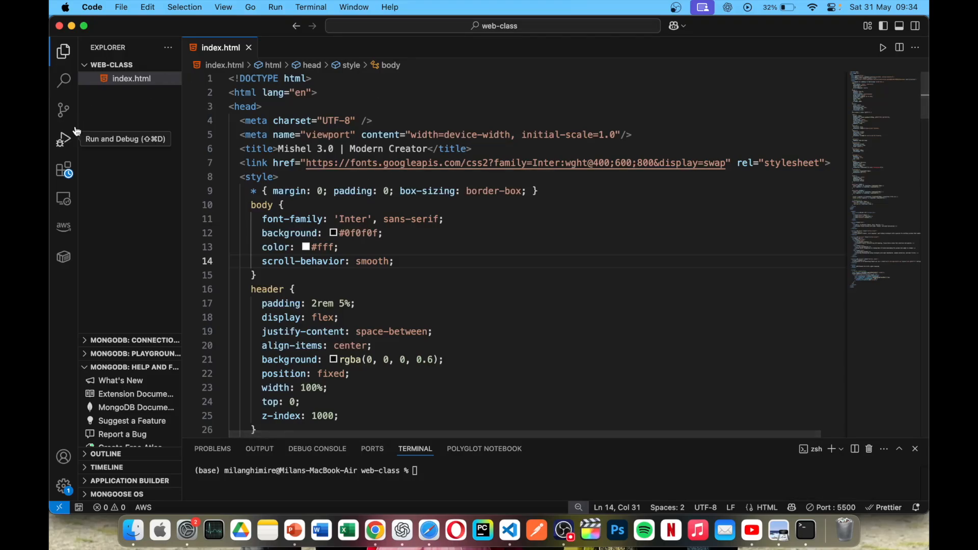
Locate the Live Server extension by searching 'live server' in the Extensions view.
left_click(63, 169)
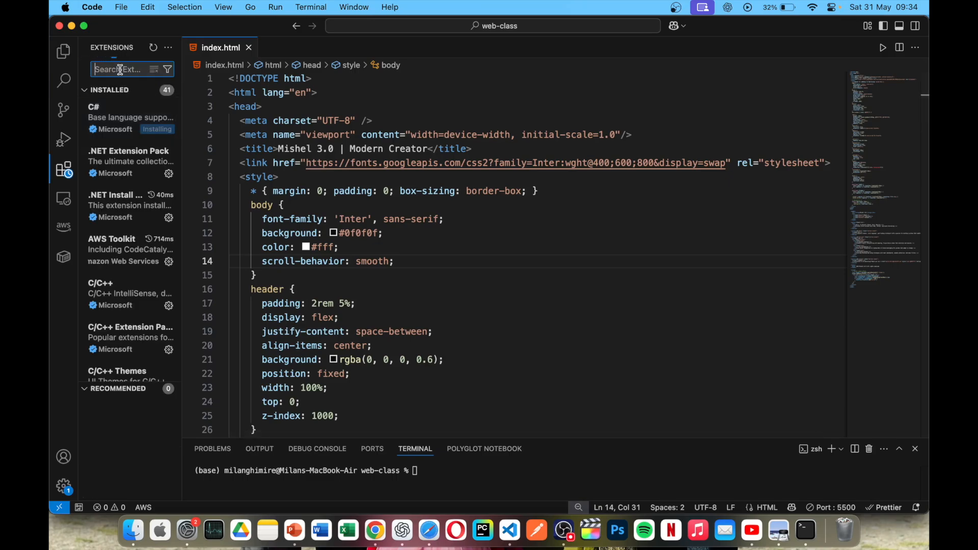
type("live server")
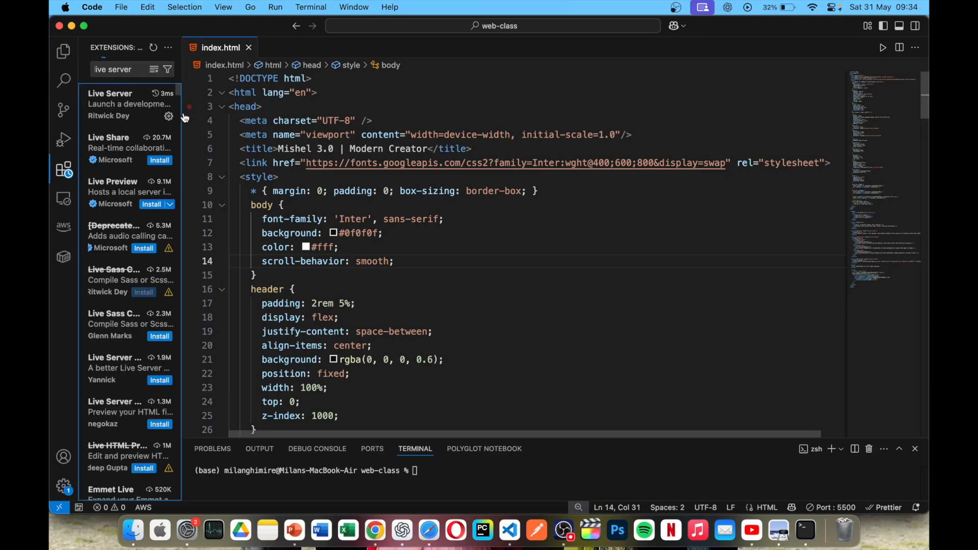
left_click(111, 104)
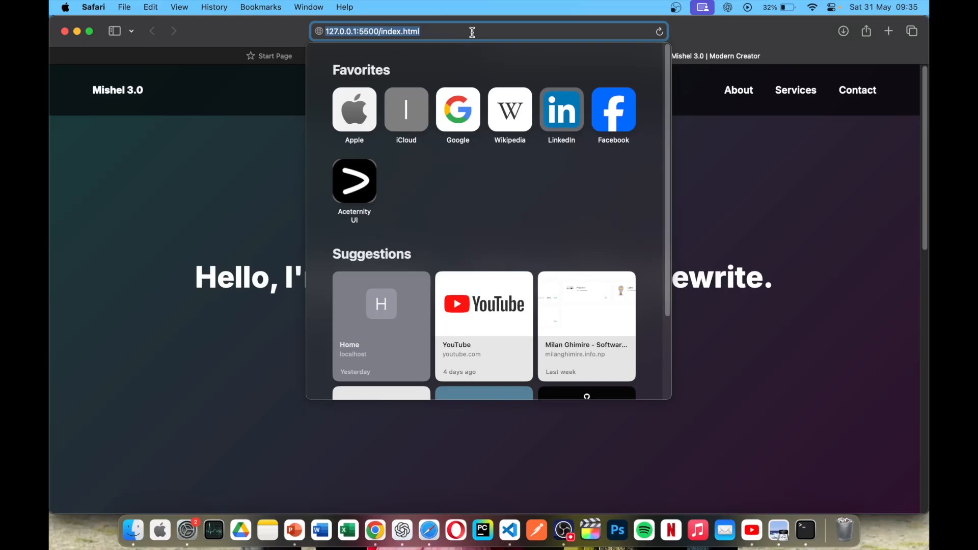
mouse_move(664, 128)
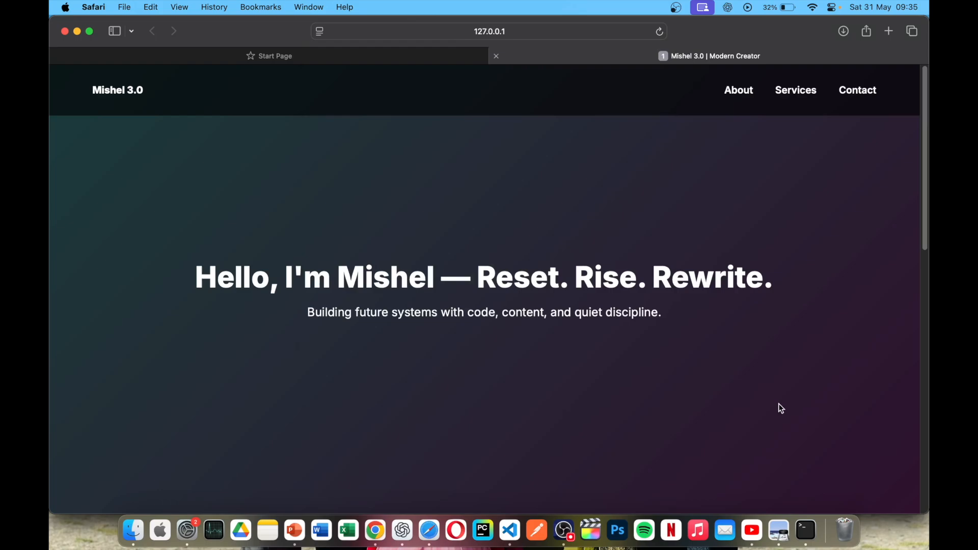
Bring up the locally served Mishel 3.0 page at 127.0.0.1:5500/index.html.
left_click(804, 530)
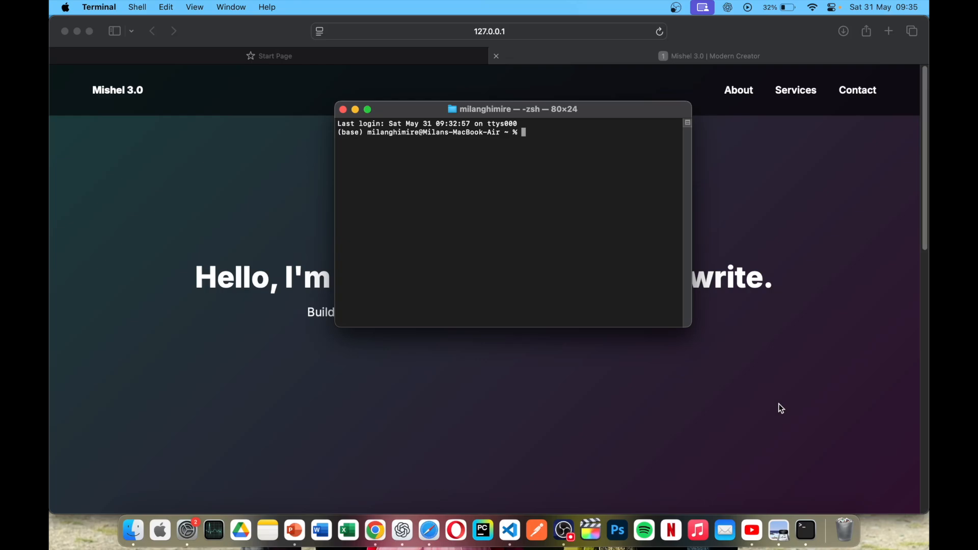
Run 'ipconfig getifaddr en0' and select the returned IP 192.168.1.11.
type("ipconfig getifaddr en0")
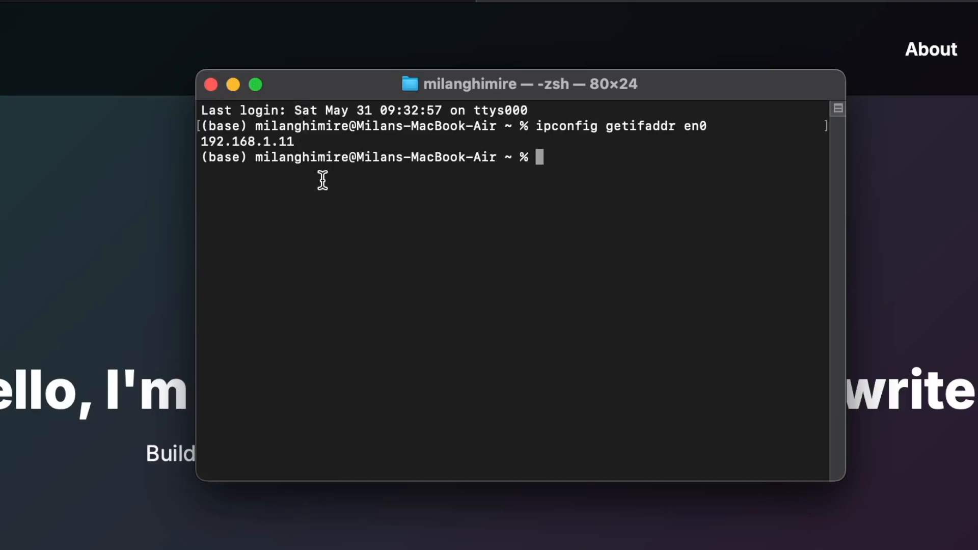
double_click(246, 141)
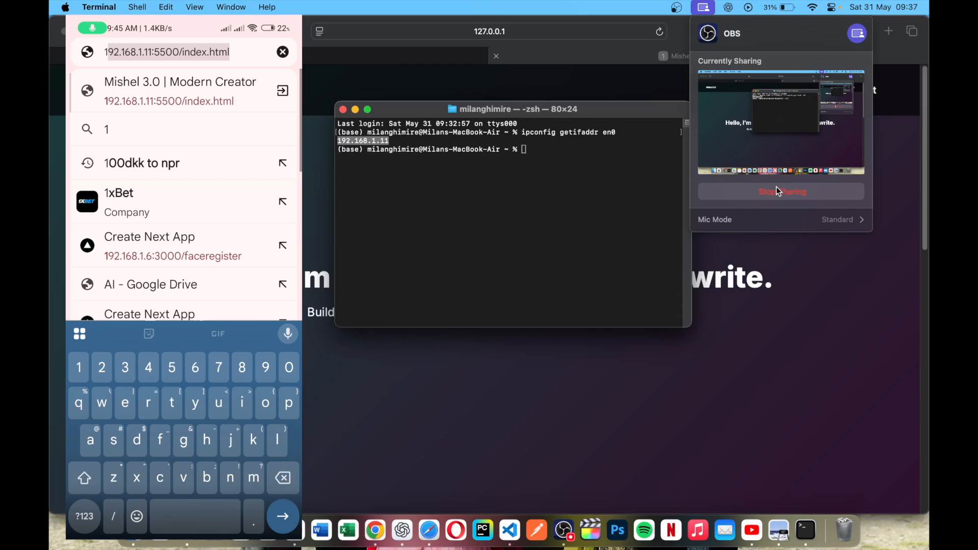
Enter the laptop address 192.168.1.11:5500/index.html in the phone's address bar.
left_click(265, 368)
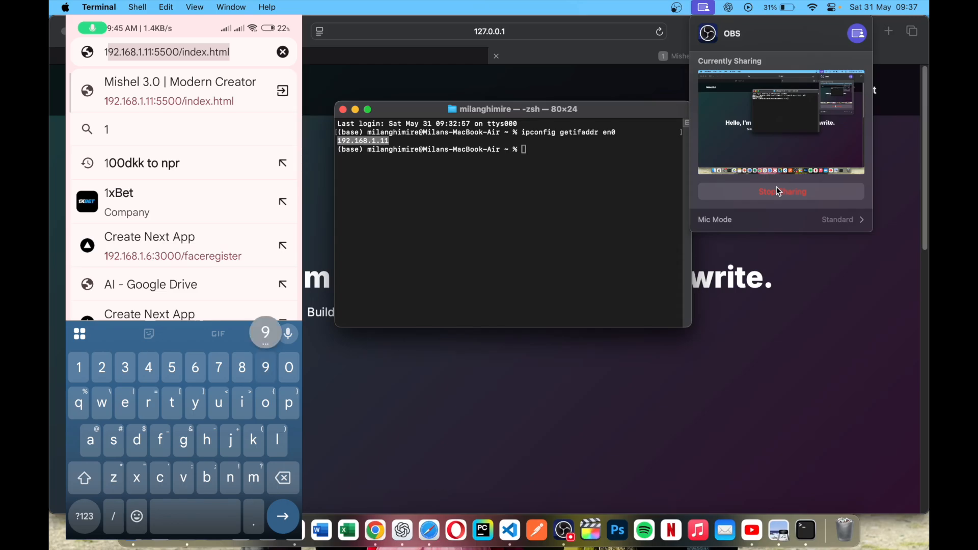
type("92")
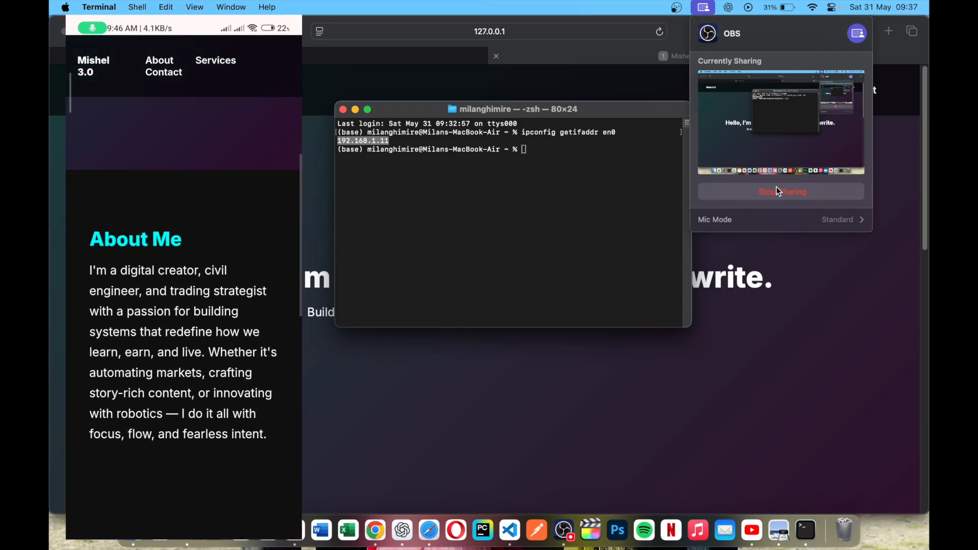
scroll("down", 3)
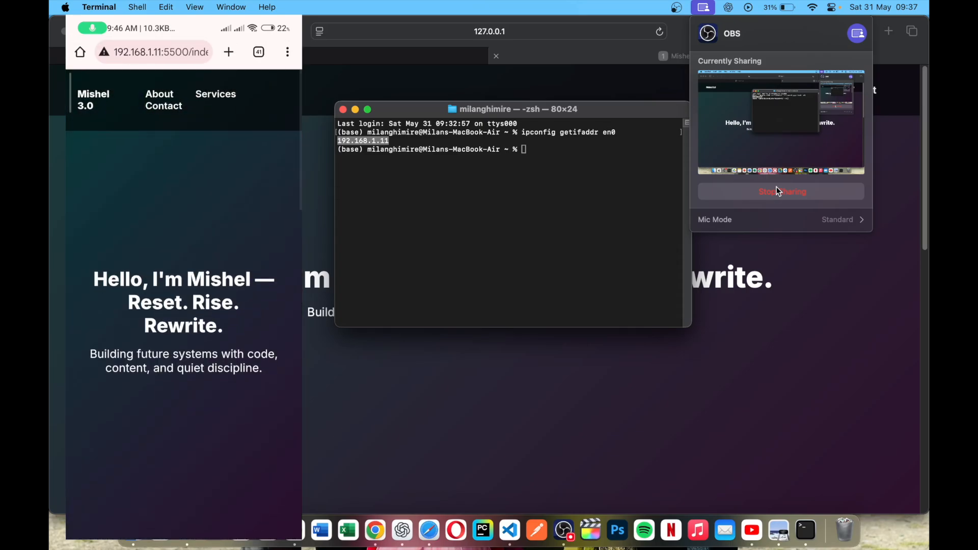
scroll("down", 3)
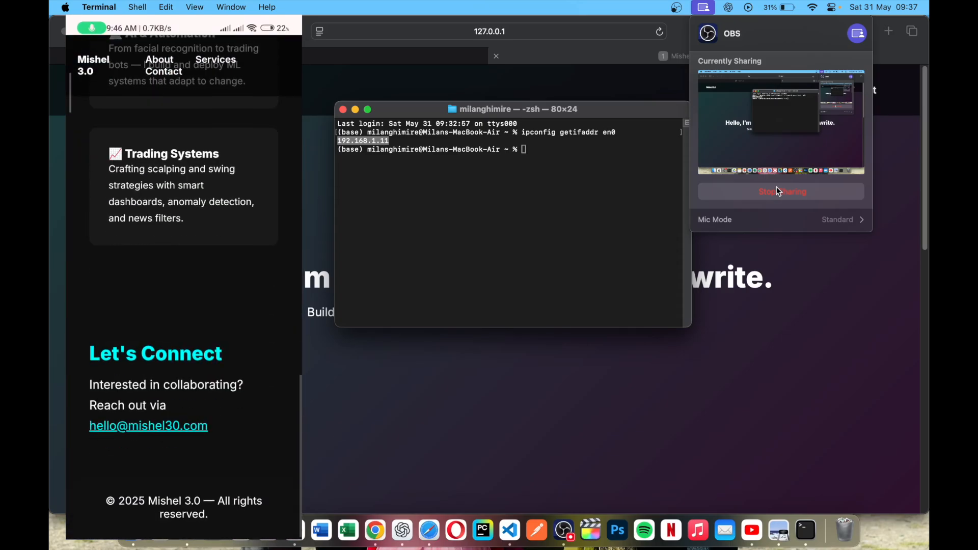